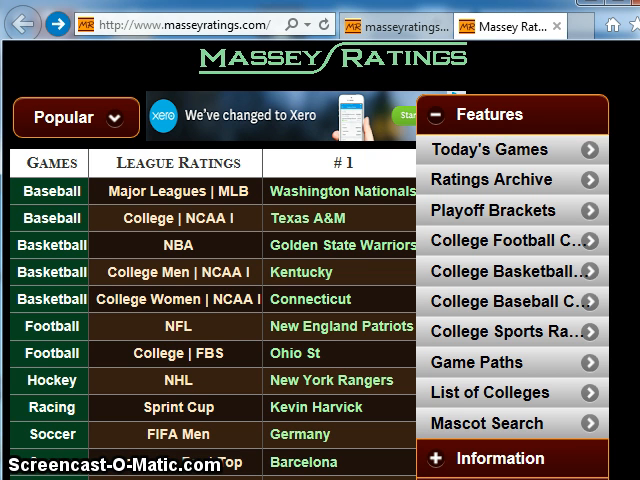
pyautogui.moveTo(496, 458)
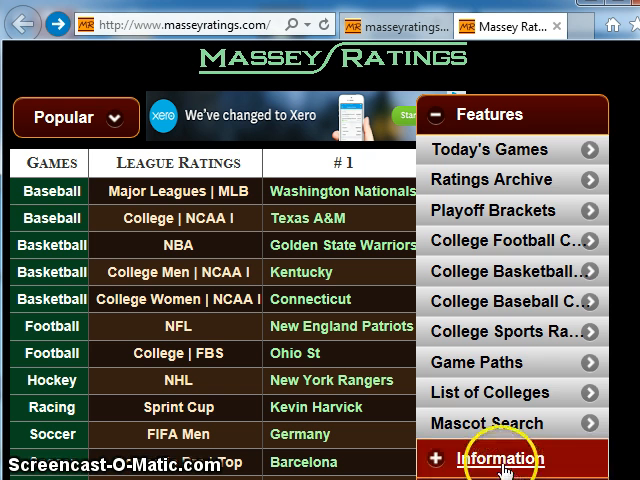
# Expand the Information menu and go to the Data (Schedules and Results) page
pyautogui.click(500, 458)
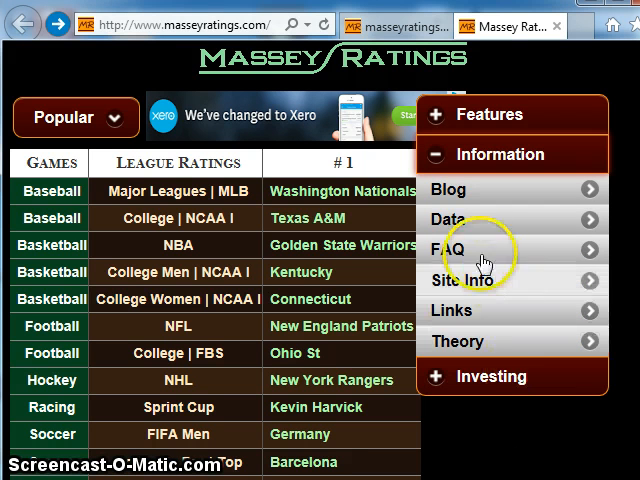
pyautogui.click(452, 218)
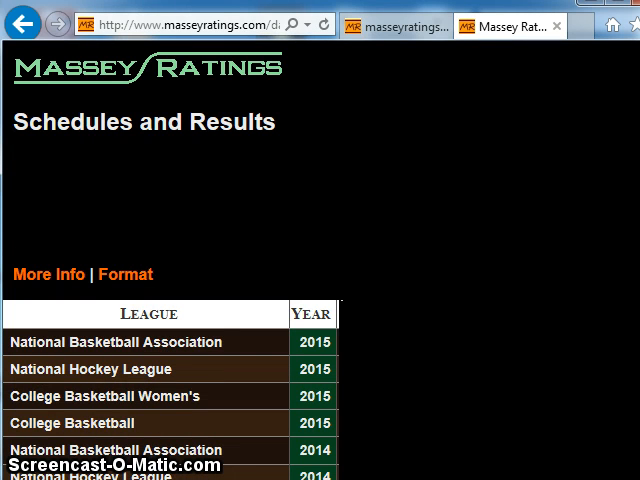
# Open the 2015 National Basketball Association results page
pyautogui.scroll(-3)
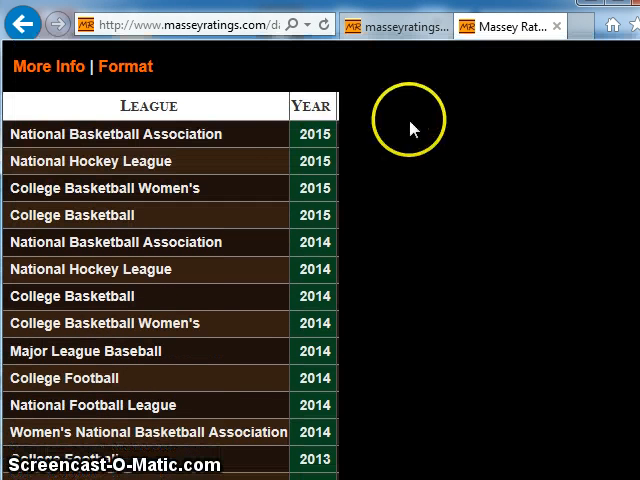
pyautogui.click(312, 134)
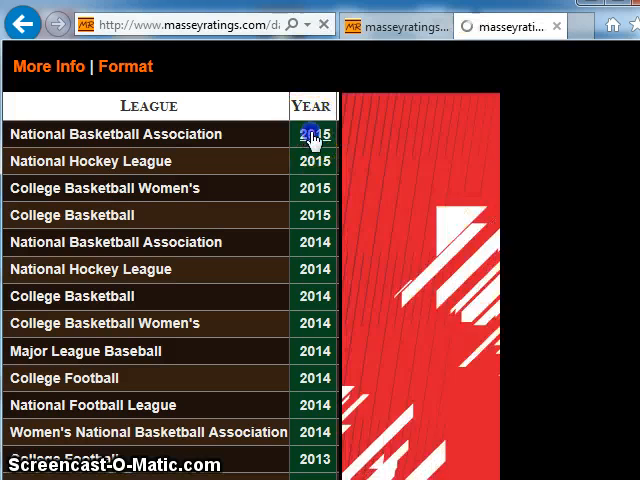
pyautogui.click(312, 134)
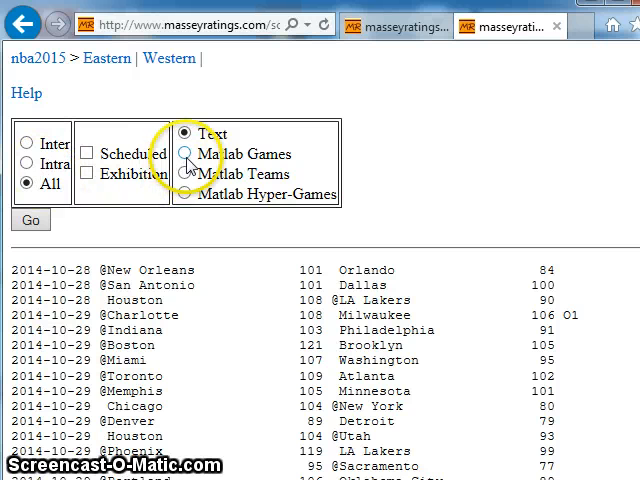
# View the nba2015 data as Matlab Games output, then choose the Matlab Teams format
pyautogui.click(188, 152)
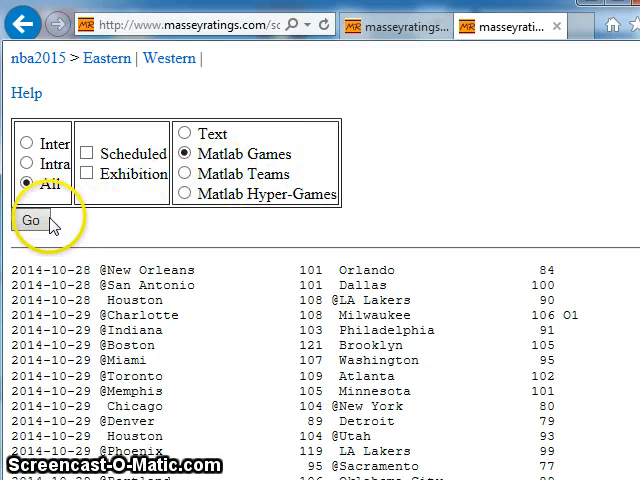
pyautogui.click(32, 216)
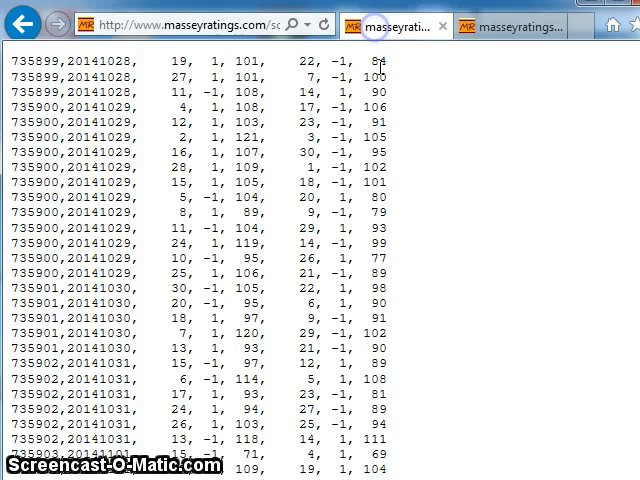
pyautogui.moveTo(438, 108)
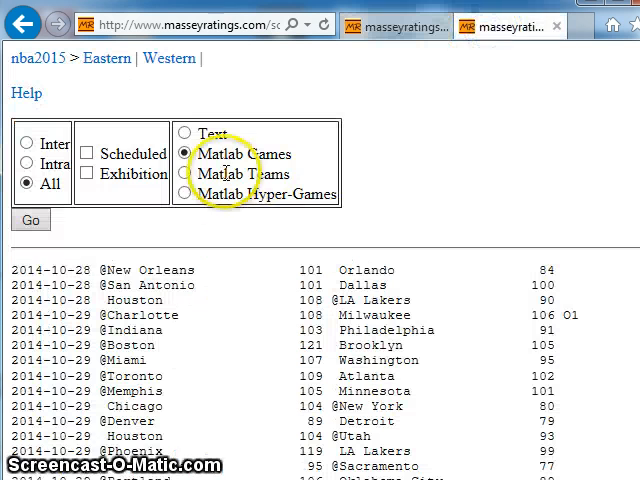
pyautogui.click(186, 174)
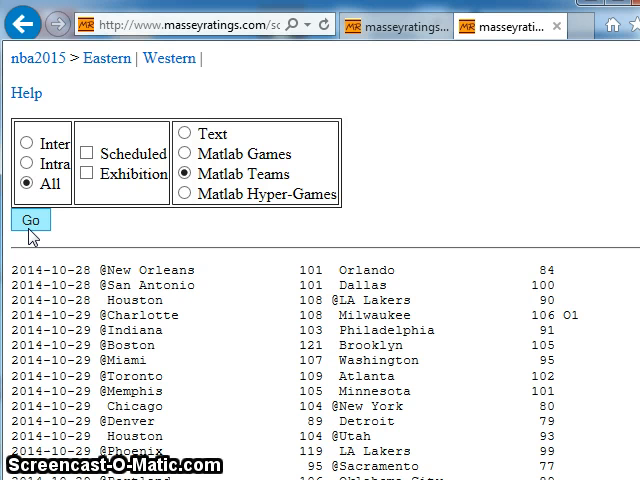
pyautogui.moveTo(420, 110)
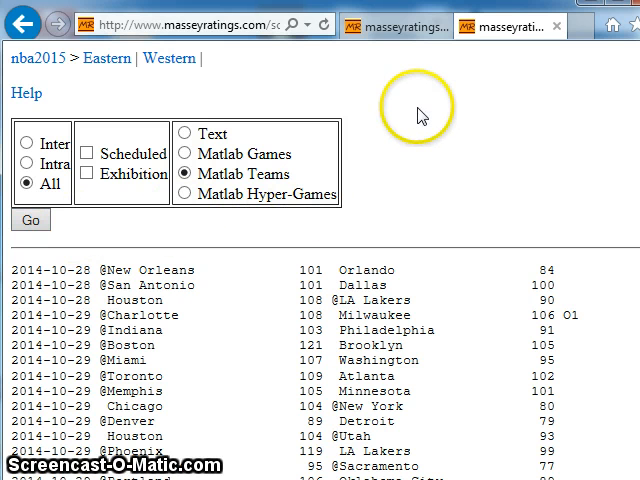
pyautogui.moveTo(418, 110)
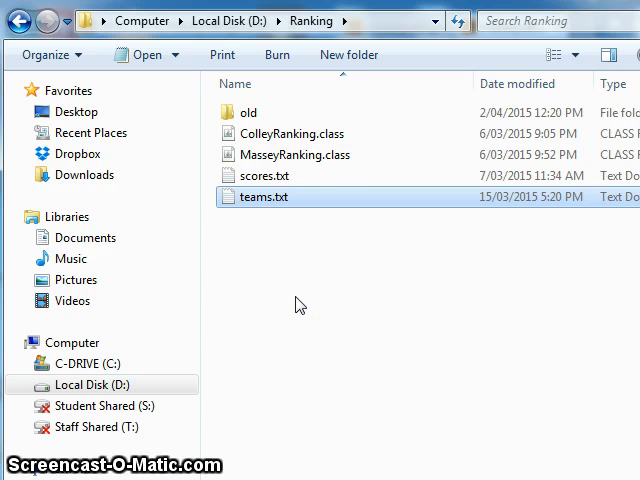
# Point out ColleyRanking.class and MasseyRanking.class, then view teams.txt in Notepad
pyautogui.click(286, 132)
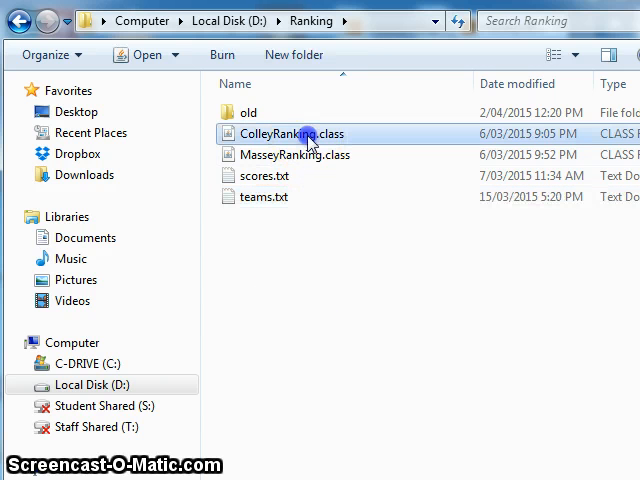
pyautogui.click(300, 156)
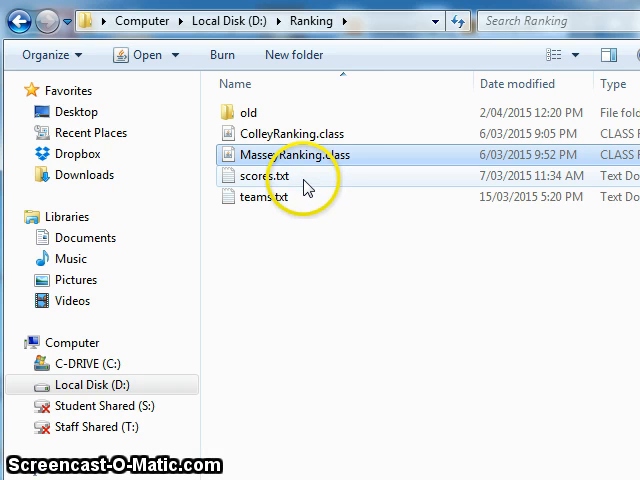
pyautogui.moveTo(316, 184)
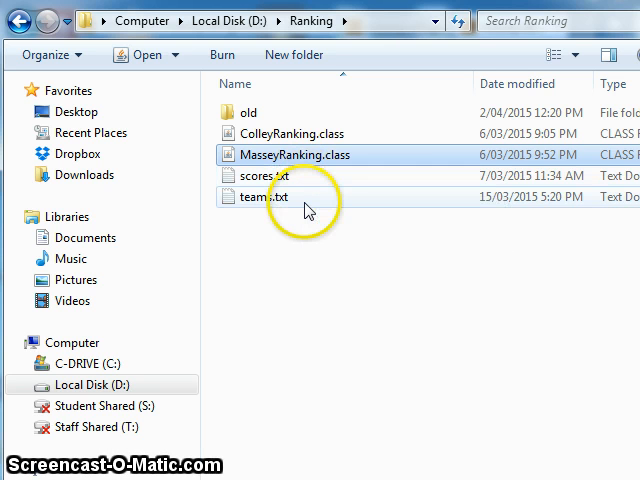
pyautogui.moveTo(292, 204)
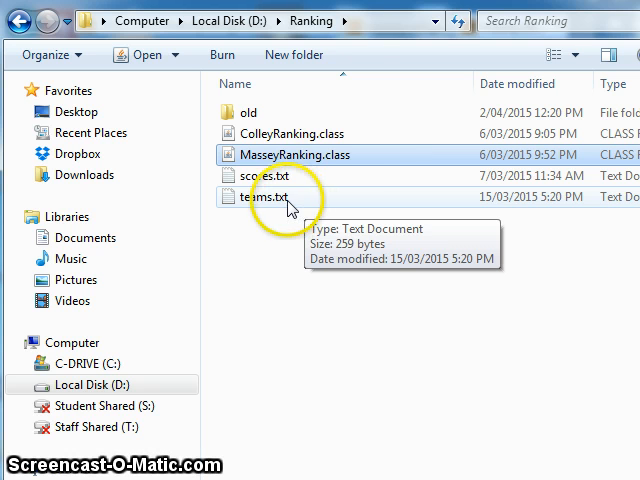
pyautogui.doubleClick(248, 196)
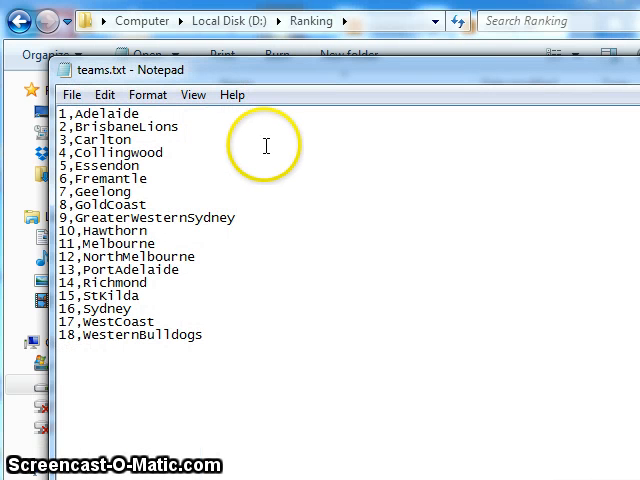
pyautogui.moveTo(260, 126)
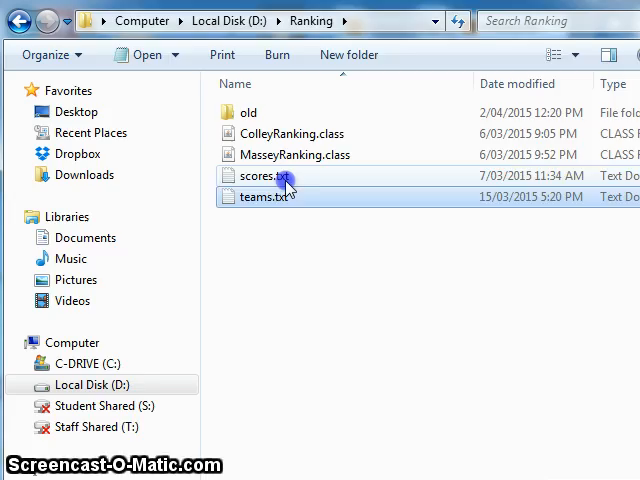
pyautogui.doubleClick(262, 176)
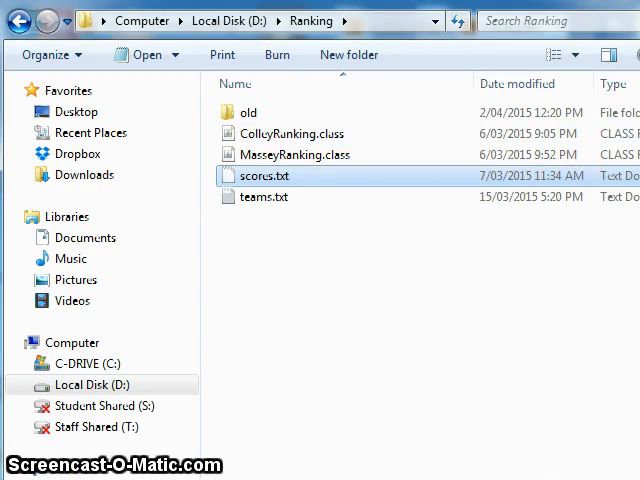
pyautogui.moveTo(304, 272)
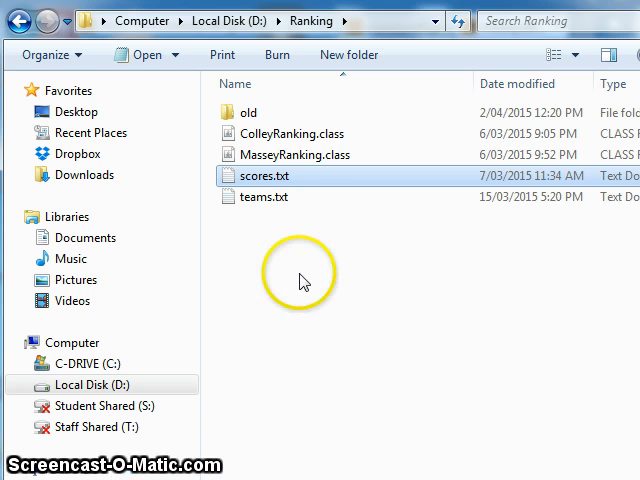
pyautogui.moveTo(304, 134)
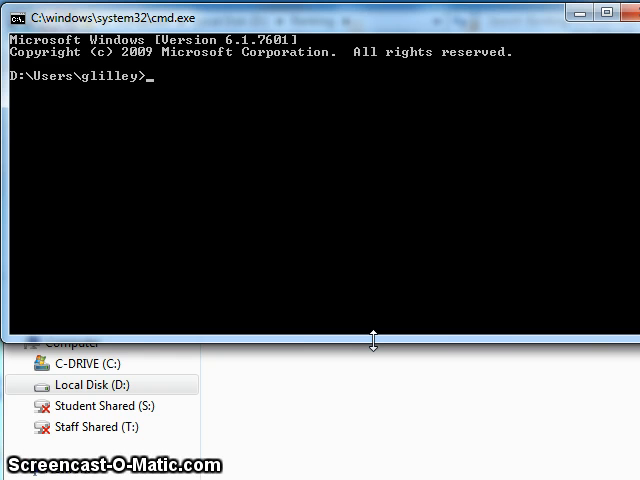
# Change to the drive root and then into the Ranking folder (cd \, cd Ranking)
pyautogui.write('c')
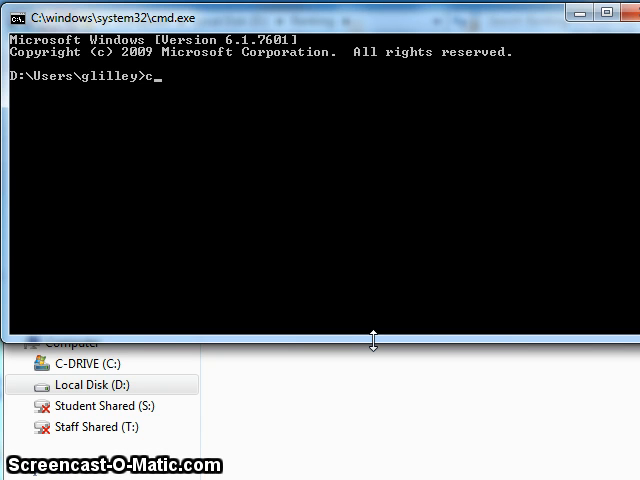
pyautogui.write('d')
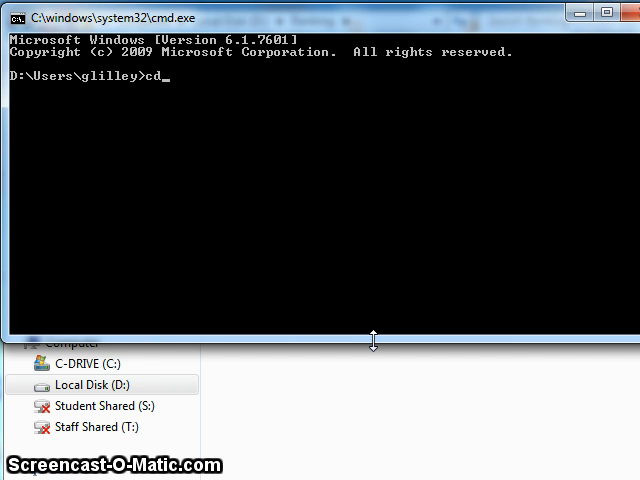
pyautogui.write('\\')
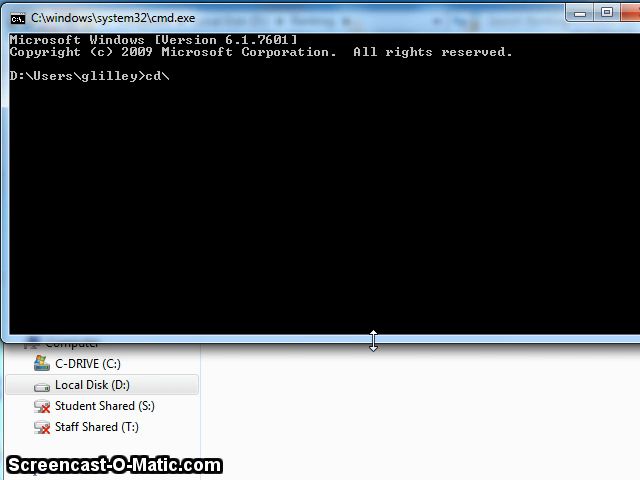
pyautogui.press('Return')
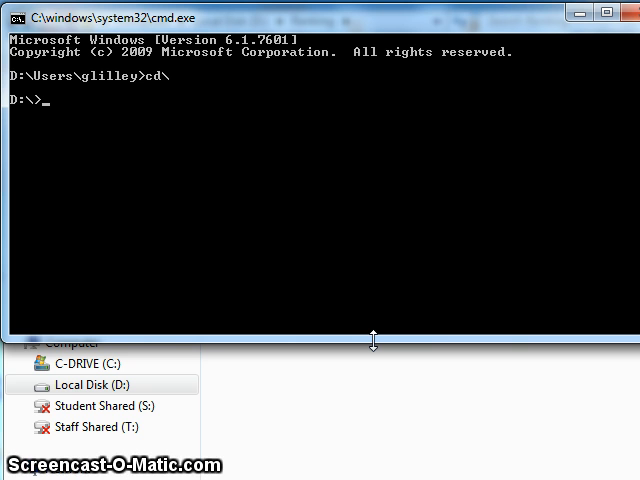
pyautogui.write('cd')
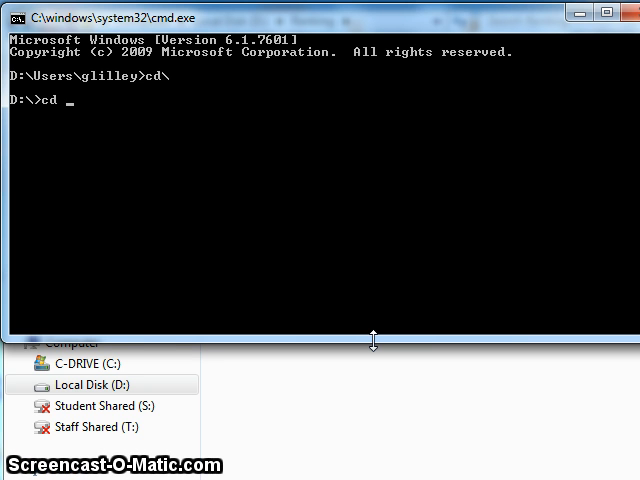
pyautogui.write('Ranking')
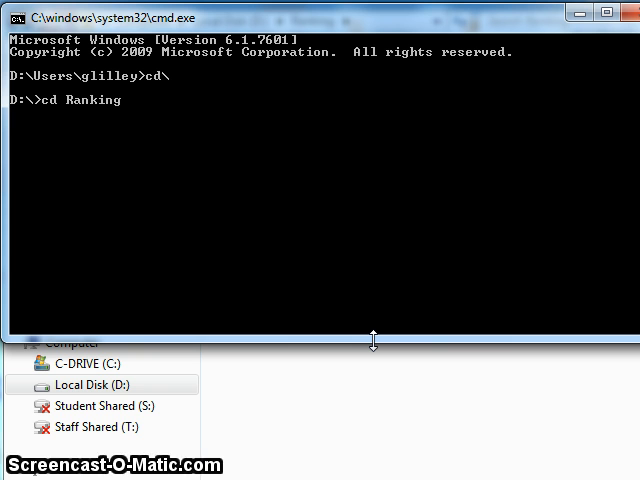
pyautogui.press('Return')
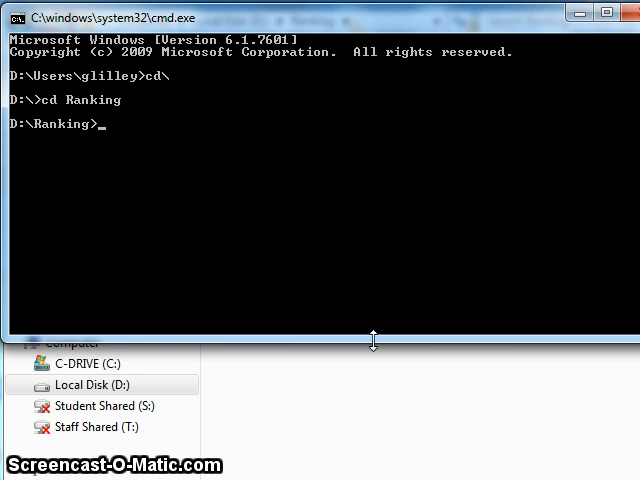
# Run the program with 'java MasseyRanking'
pyautogui.write('j')
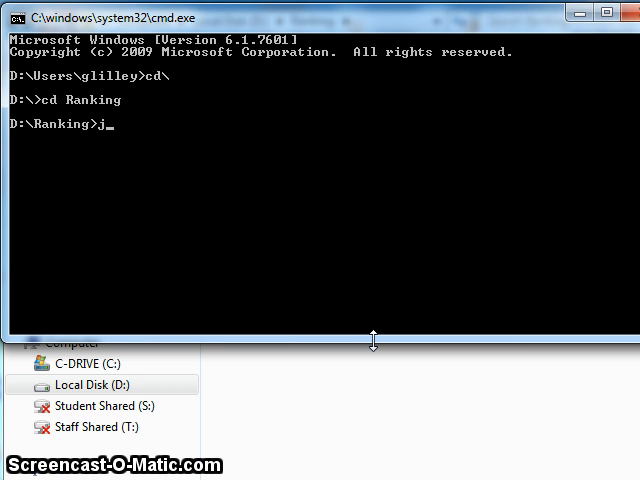
pyautogui.write('ava')
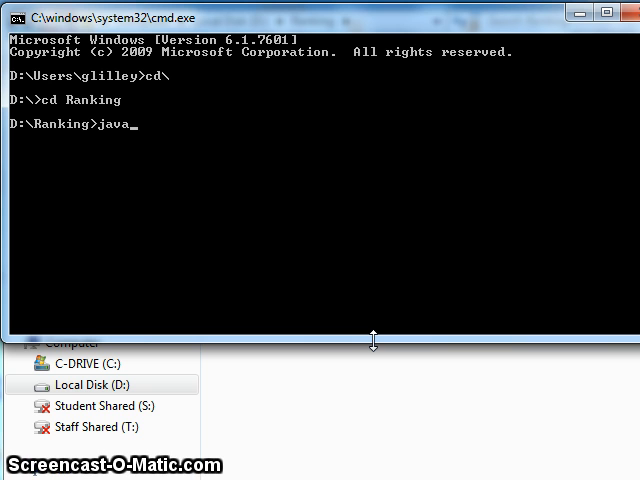
pyautogui.write('Ma')
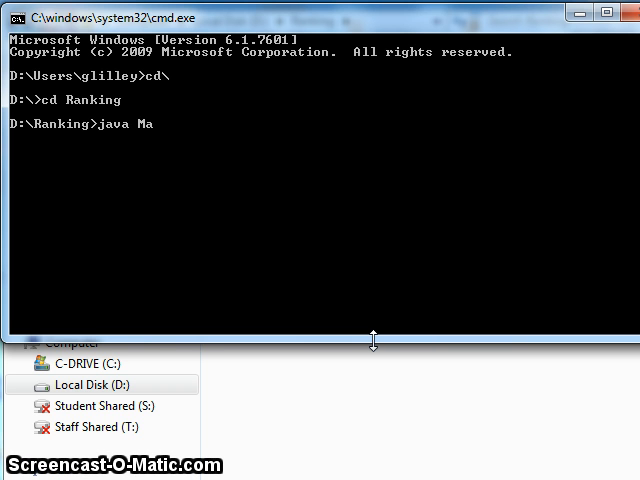
pyautogui.write('ssey')
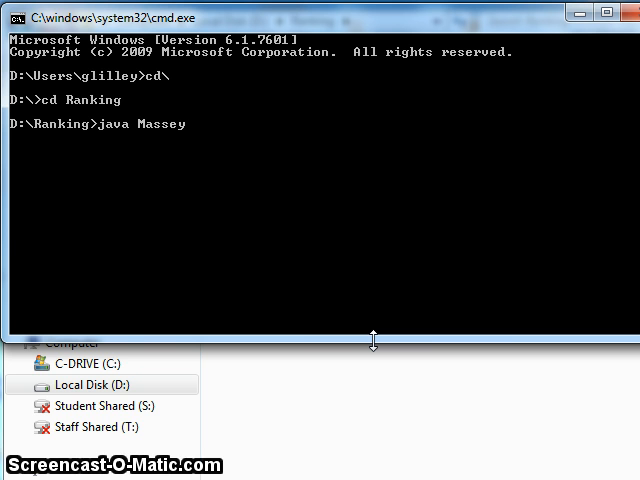
pyautogui.write('Ranking')
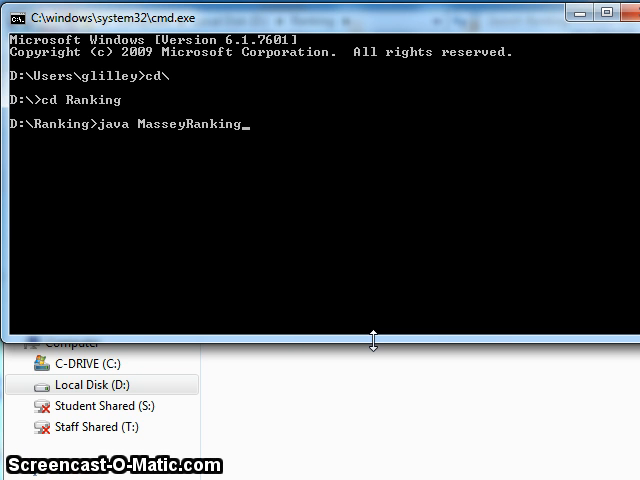
pyautogui.press('Return')
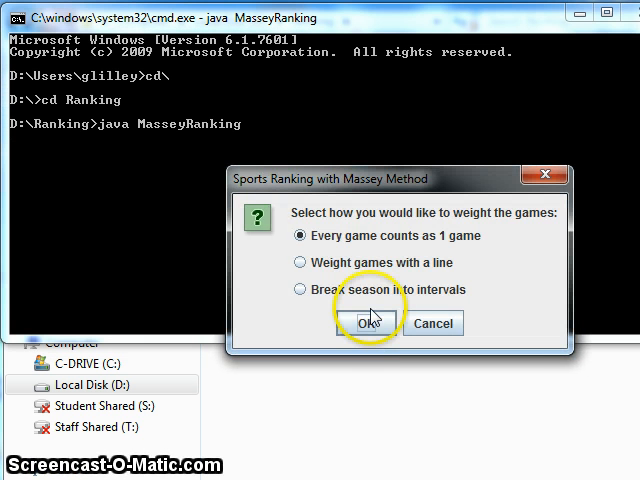
pyautogui.moveTo(310, 324)
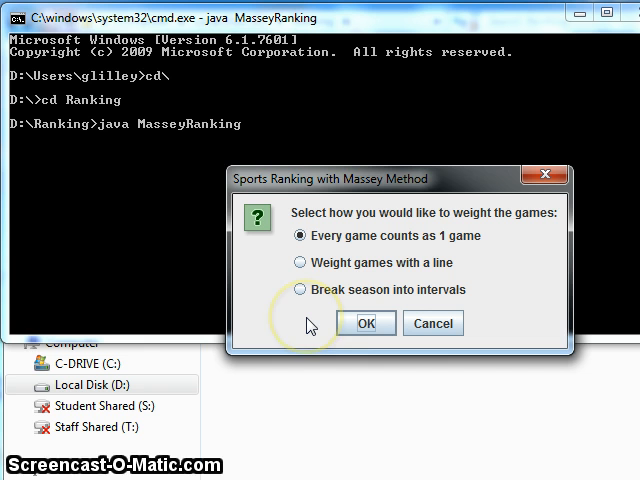
pyautogui.moveTo(310, 324)
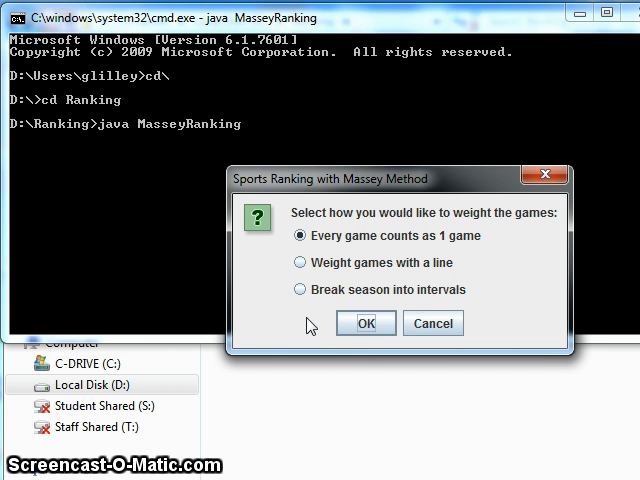
# Choose 'Break season into intervals' as the game weighting and confirm
pyautogui.click(300, 288)
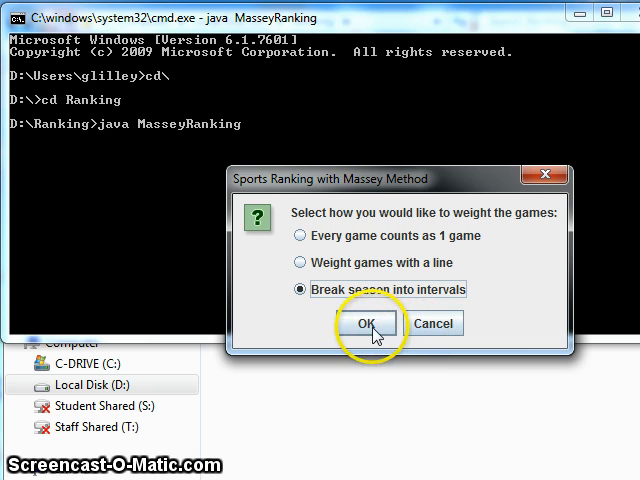
pyautogui.click(366, 324)
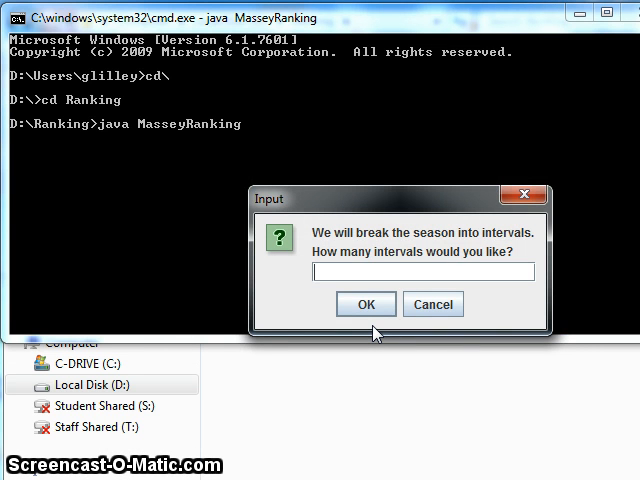
# Enter 5 intervals and give the first two intervals weight 1 each
pyautogui.write('5')
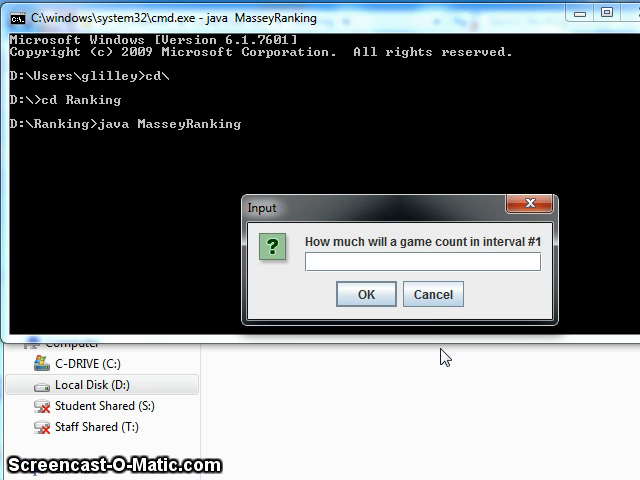
pyautogui.write('1')
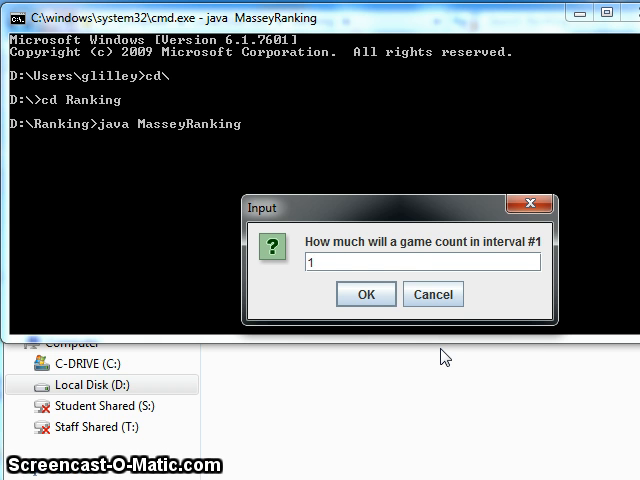
pyautogui.click(366, 294)
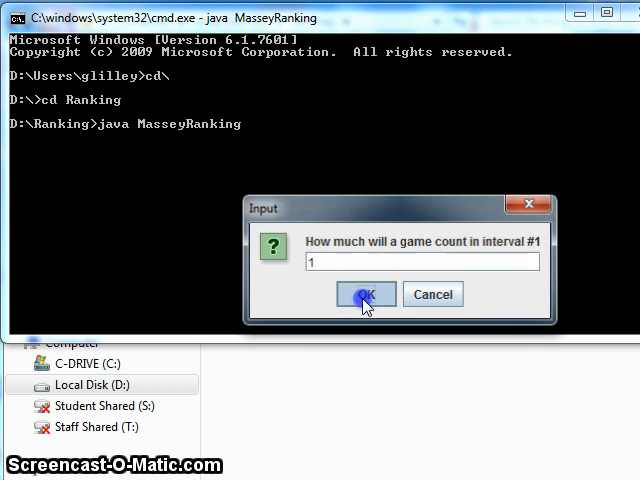
pyautogui.click(364, 294)
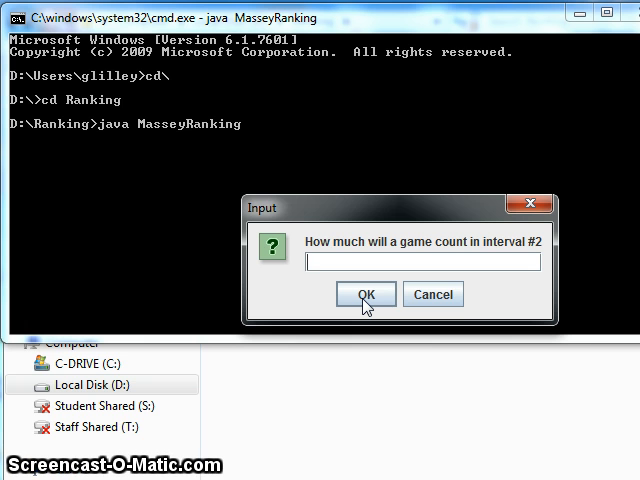
pyautogui.write('1')
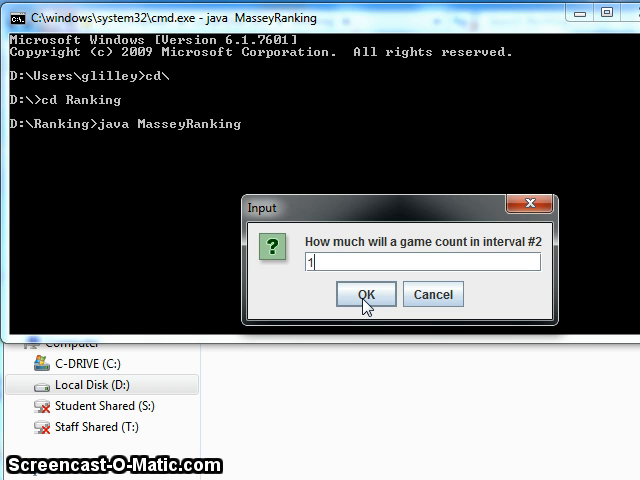
pyautogui.click(364, 294)
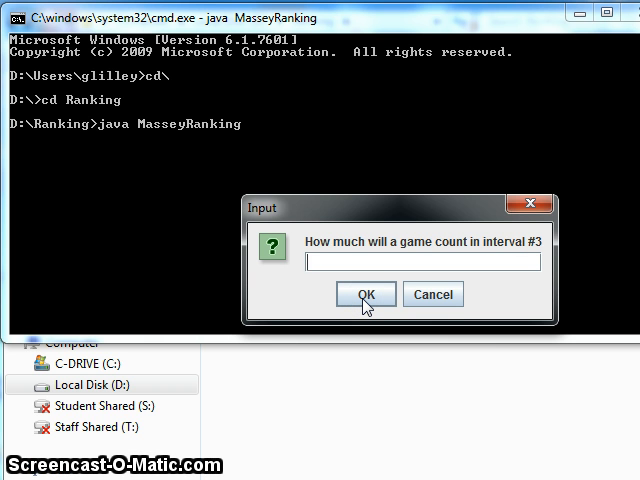
# Give intervals three to five weights .8, .7 and 1.4, producing the top 10 ratings
pyautogui.write('.8')
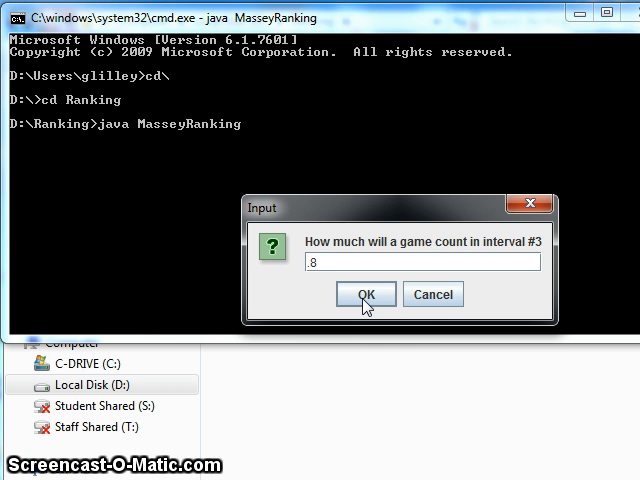
pyautogui.click(364, 294)
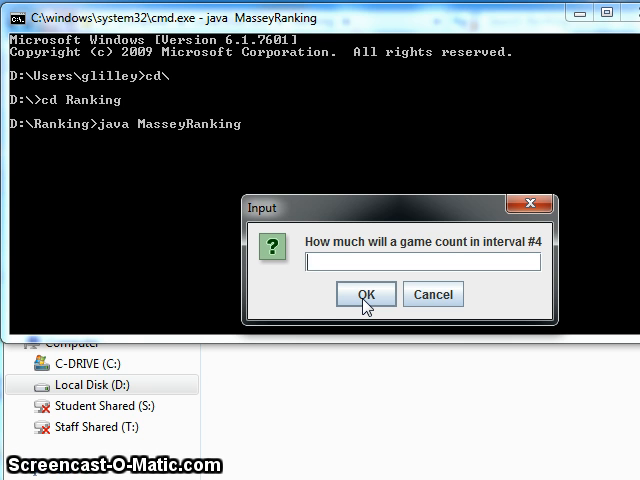
pyautogui.write('.7')
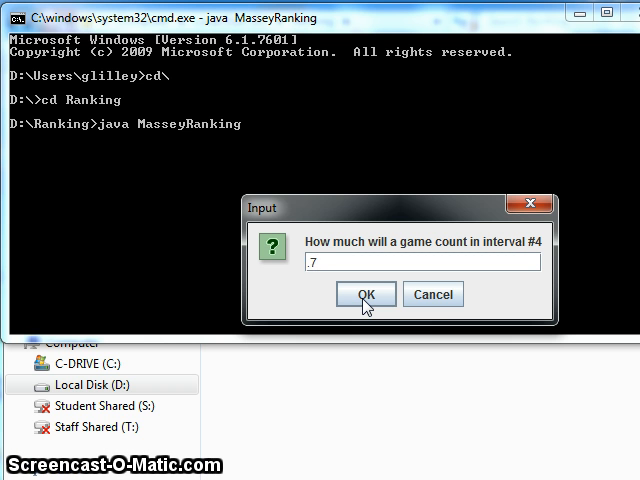
pyautogui.click(366, 294)
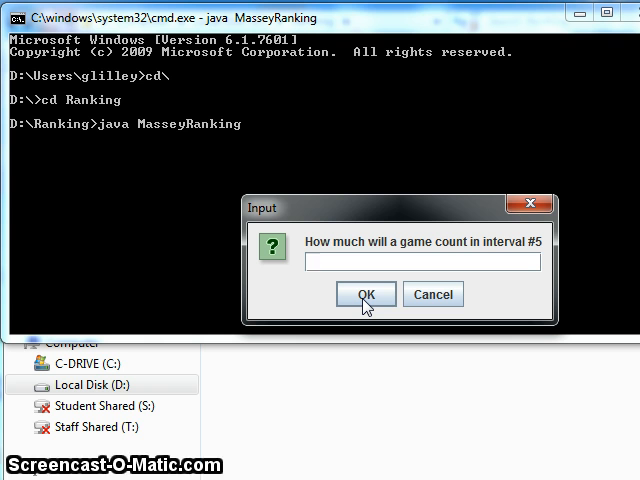
pyautogui.write('1.')
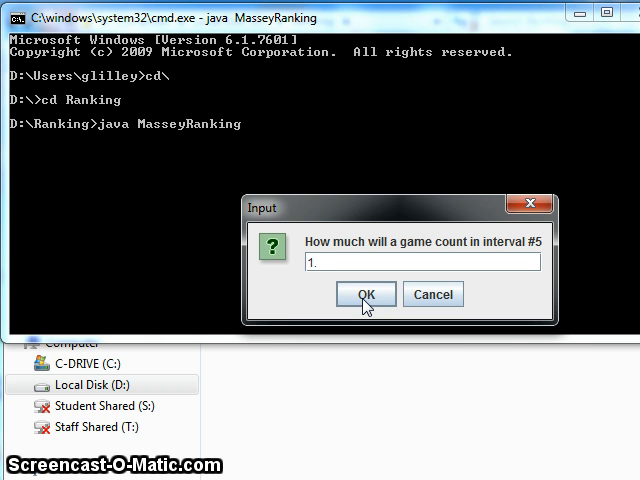
pyautogui.write('4')
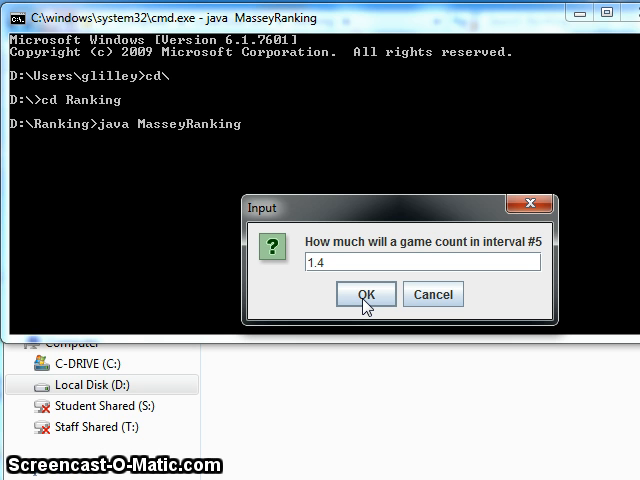
pyautogui.click(364, 294)
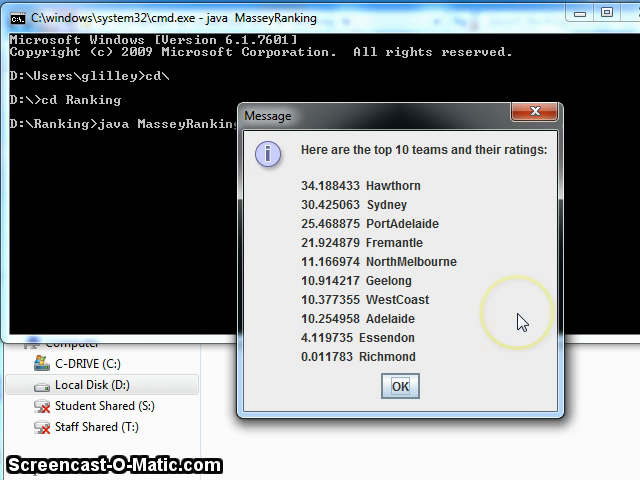
pyautogui.moveTo(520, 320)
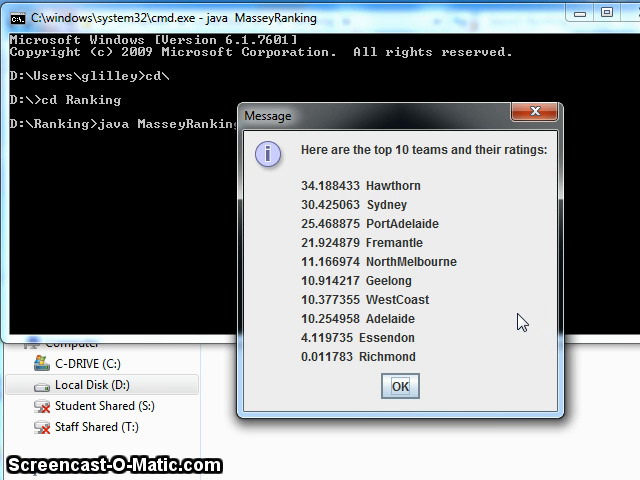
pyautogui.moveTo(430, 196)
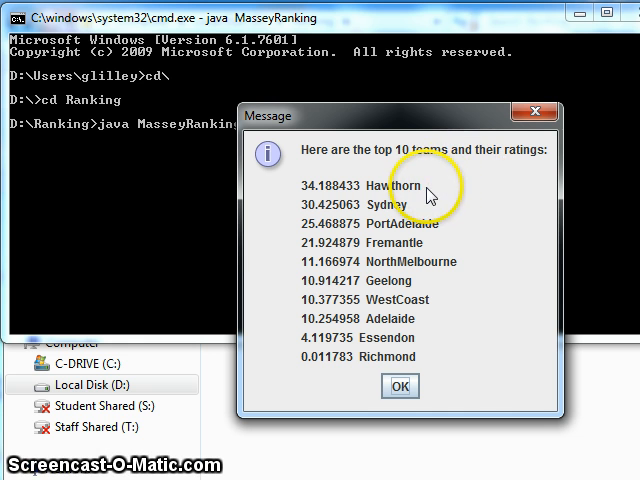
pyautogui.moveTo(428, 208)
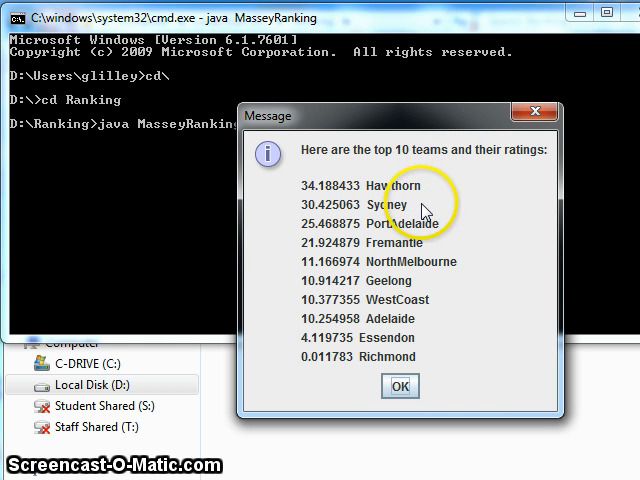
pyautogui.moveTo(448, 232)
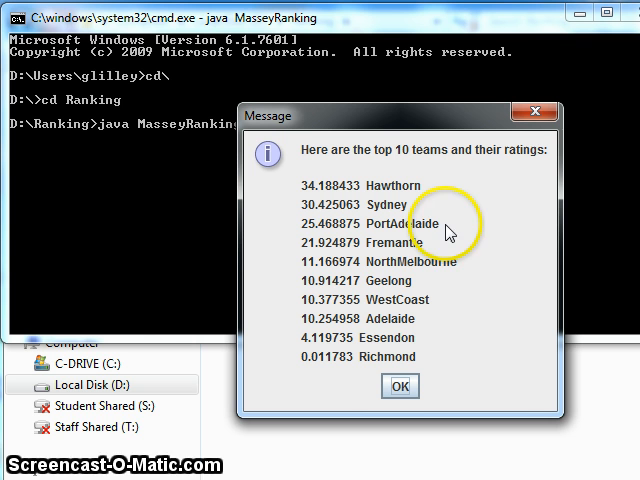
pyautogui.moveTo(444, 280)
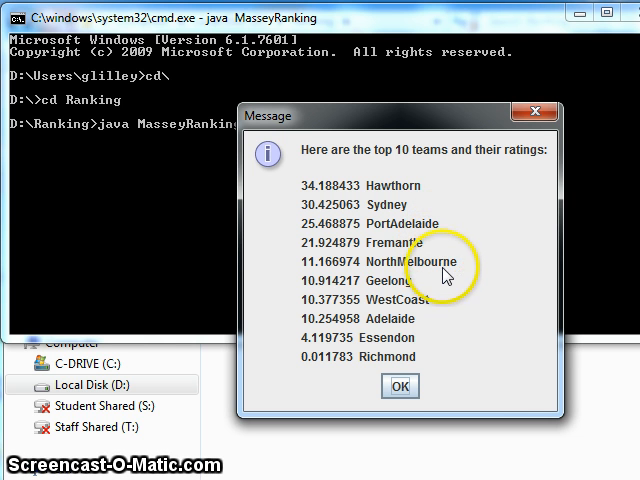
pyautogui.moveTo(444, 288)
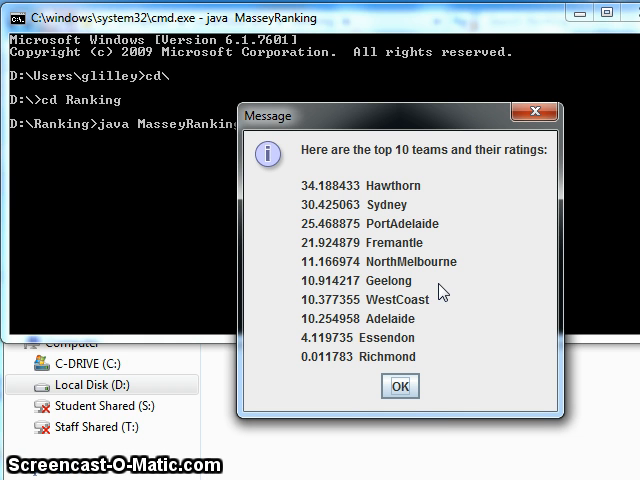
pyautogui.moveTo(436, 264)
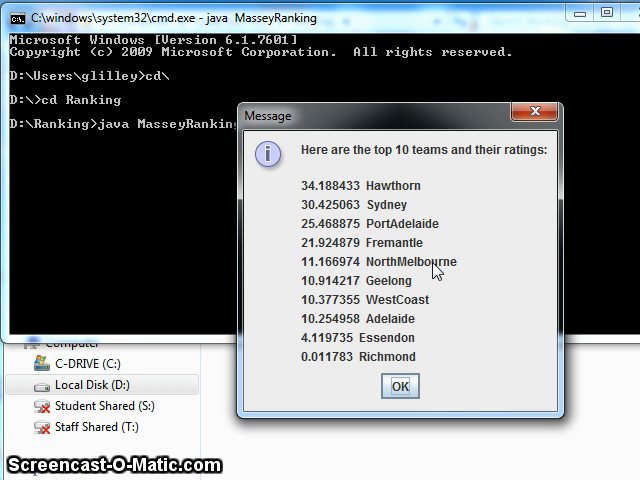
pyautogui.moveTo(432, 290)
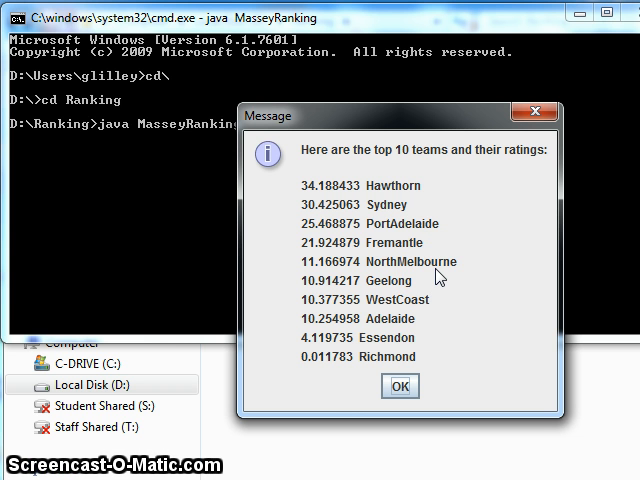
pyautogui.moveTo(440, 318)
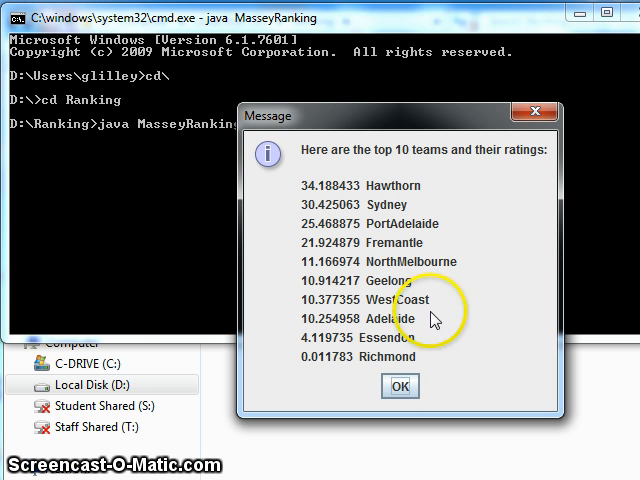